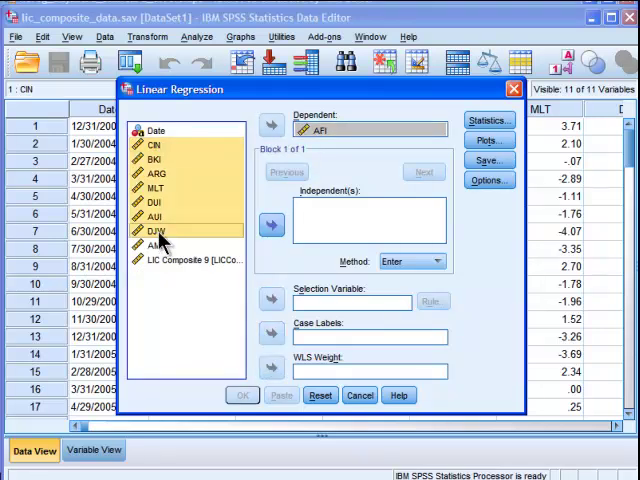
Run a stepwise linear regression of AFI on the chosen predictors with extra statistics.
{"action": "left_click", "coordinate": [271, 224]}
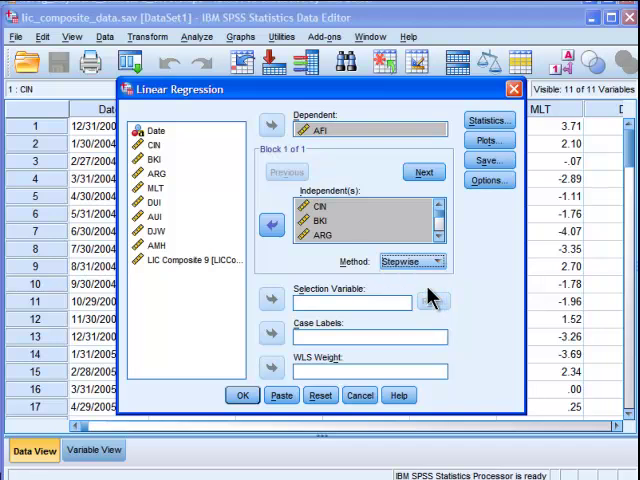
{"action": "mouse_move", "coordinate": [485, 265]}
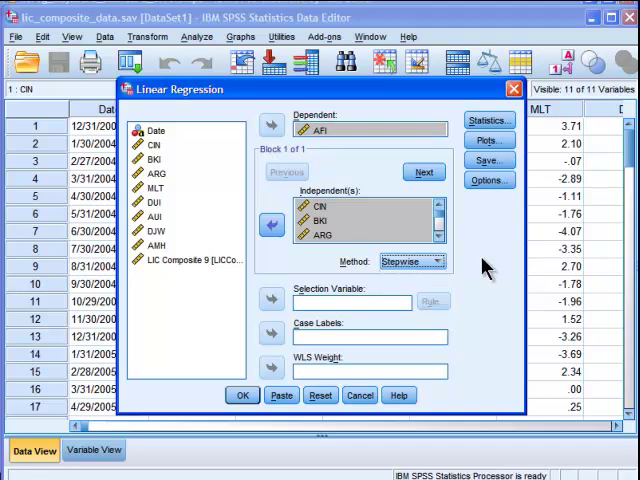
{"action": "left_click", "coordinate": [488, 121]}
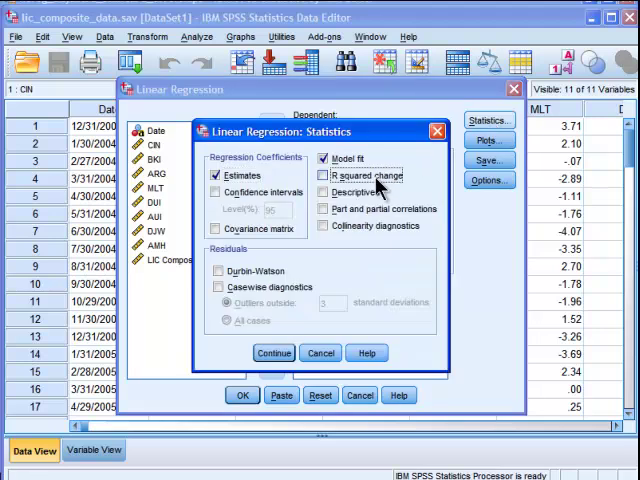
{"action": "left_click", "coordinate": [273, 352]}
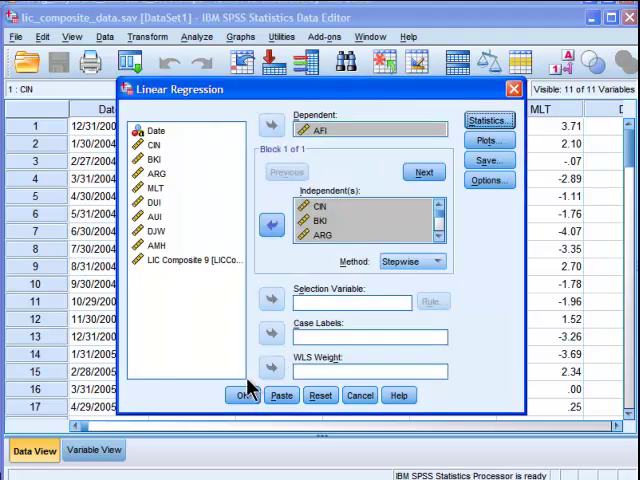
{"action": "left_click", "coordinate": [263, 395]}
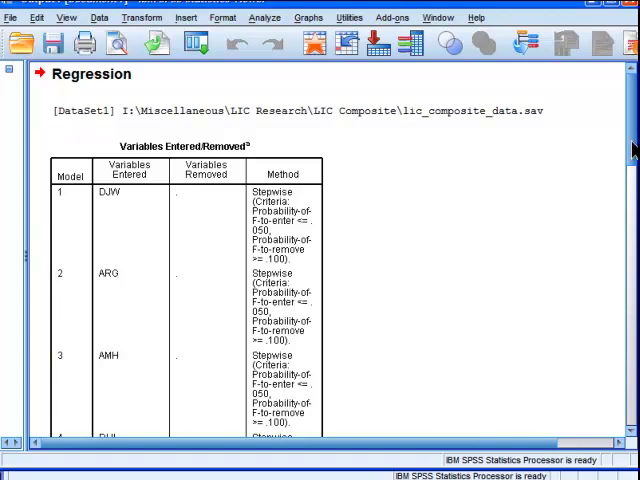
Scroll through the stepwise regression output tables for models 1–3.
{"action": "scroll", "scroll_direction": "down", "scroll_amount": 3}
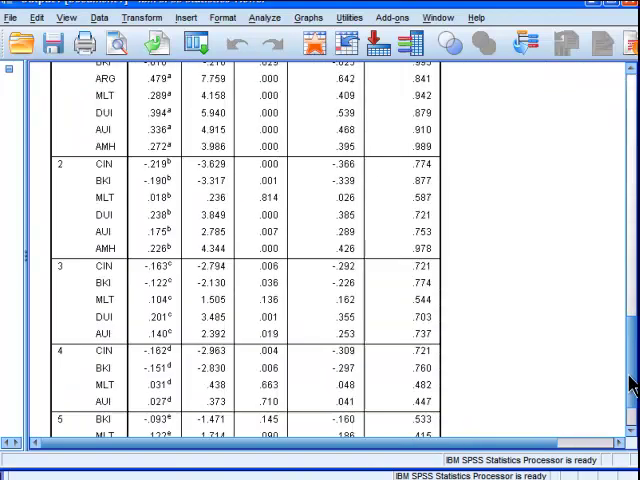
{"action": "scroll", "scroll_direction": "down", "scroll_amount": 3}
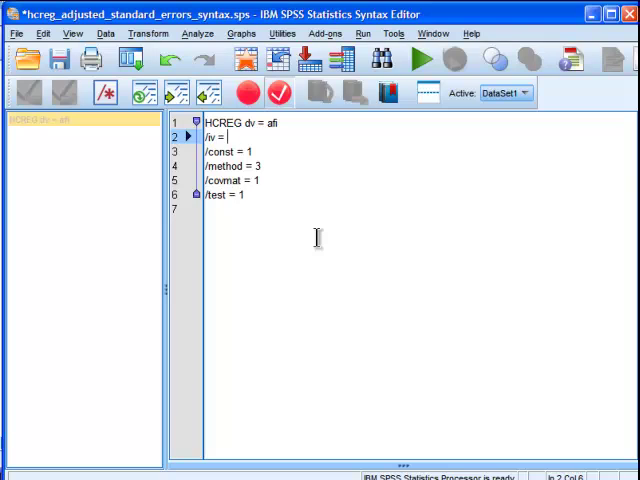
Enter djw arg amh dui cin on the HCREG /iv line.
{"action": "type", "text": "djw arg"}
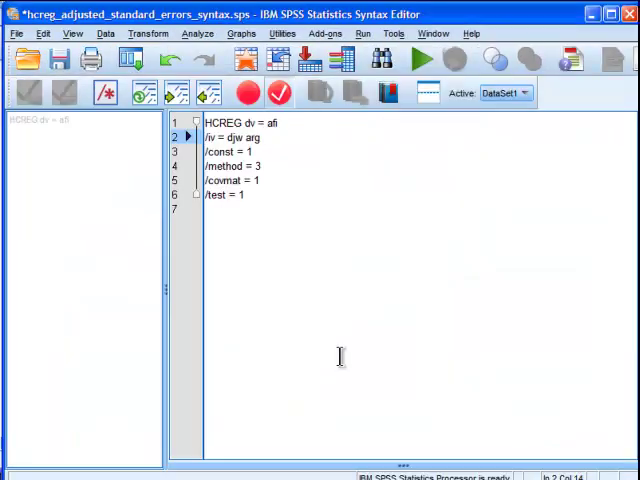
{"action": "type", "text": "amh dui"}
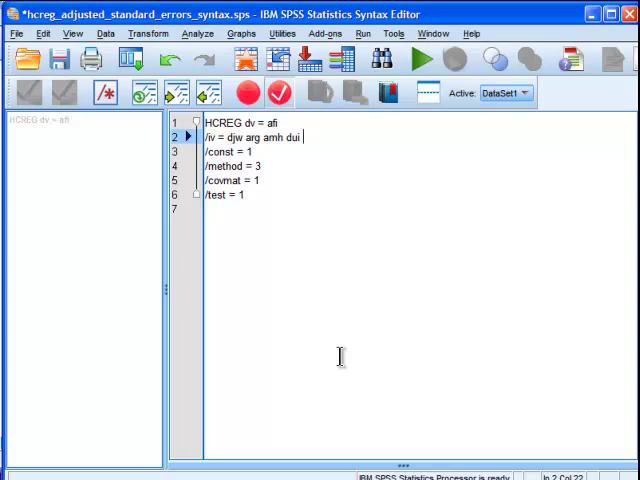
{"action": "type", "text": "cin"}
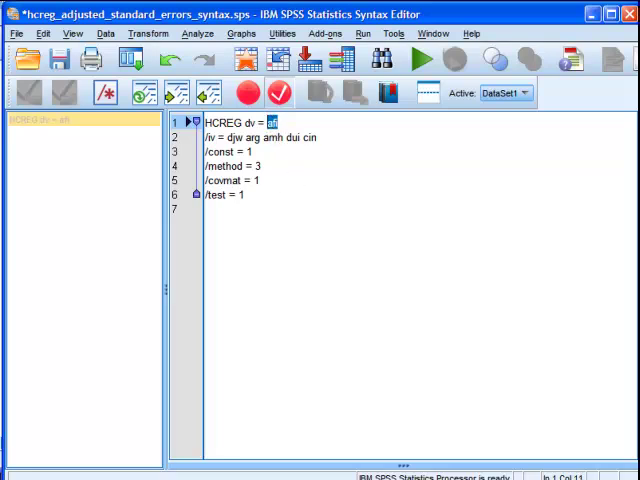
Set /test = 1 in the HCREG syntax and run all of it.
{"action": "left_click", "coordinate": [420, 61]}
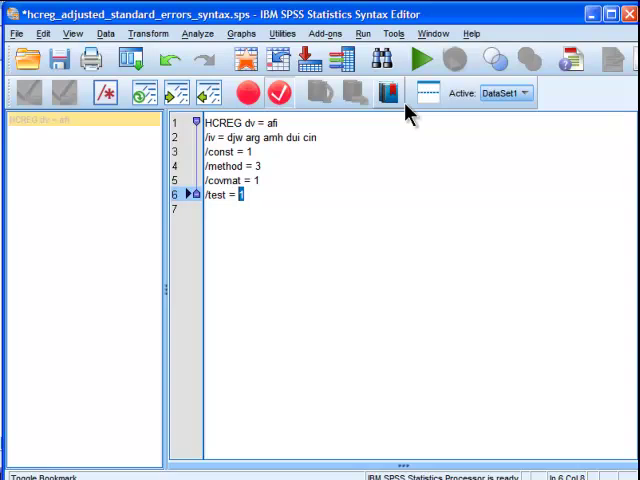
{"action": "type", "text": "1"}
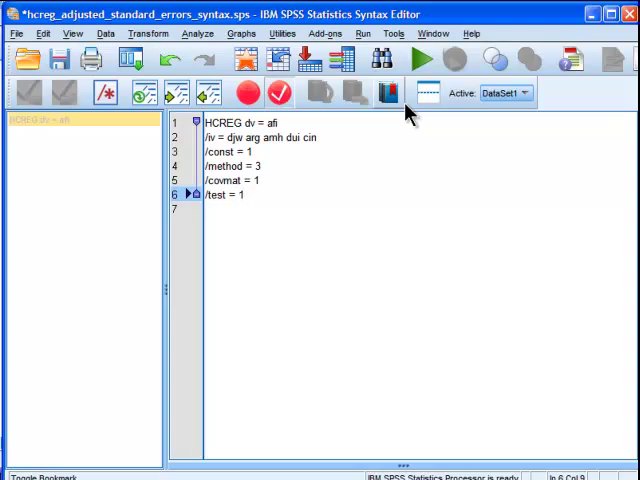
{"action": "double_click", "coordinate": [218, 194]}
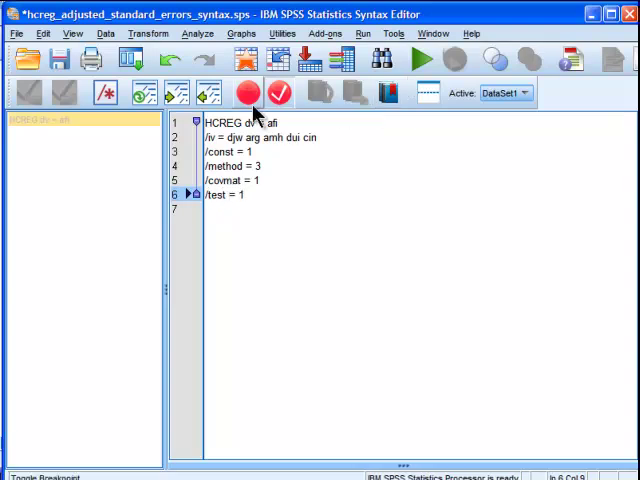
{"action": "left_click", "coordinate": [362, 33]}
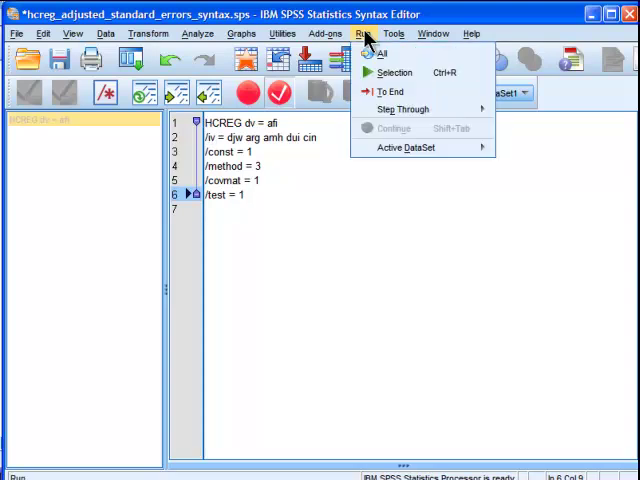
{"action": "mouse_move", "coordinate": [393, 72]}
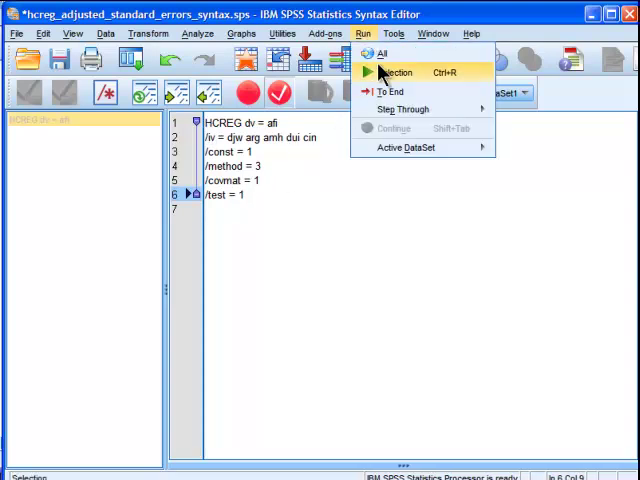
{"action": "left_click", "coordinate": [392, 72]}
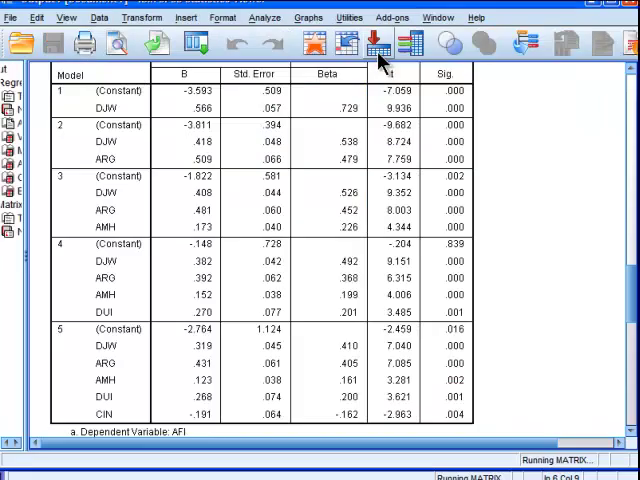
{"action": "scroll", "scroll_direction": "down", "scroll_amount": 3}
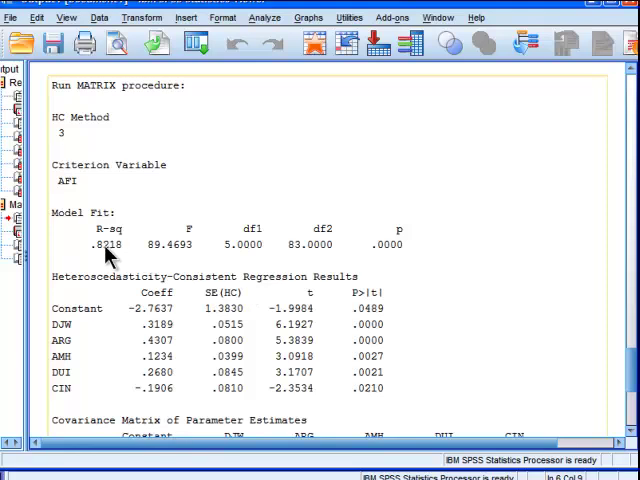
{"action": "mouse_move", "coordinate": [75, 390]}
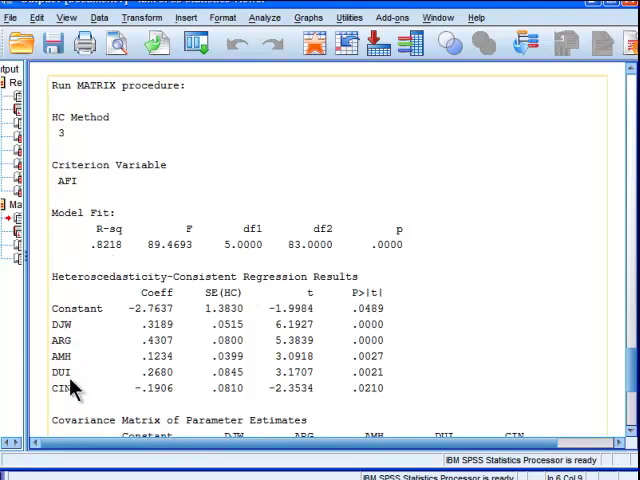
{"action": "mouse_move", "coordinate": [118, 258]}
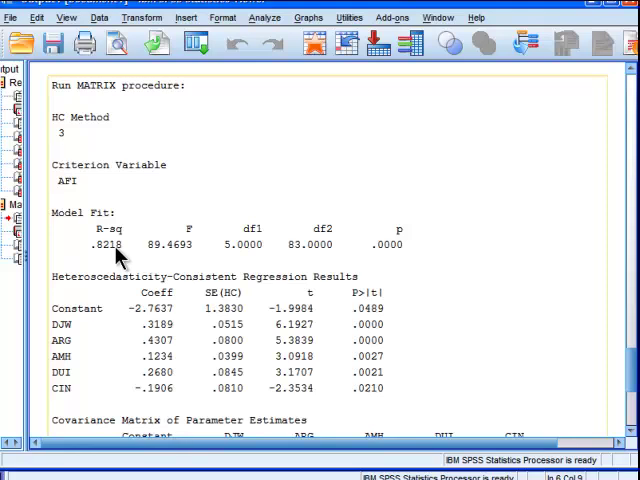
{"action": "mouse_move", "coordinate": [120, 258]}
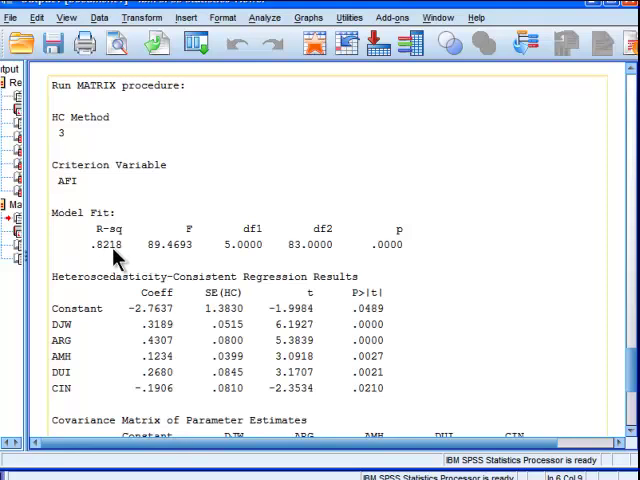
{"action": "mouse_move", "coordinate": [120, 258]}
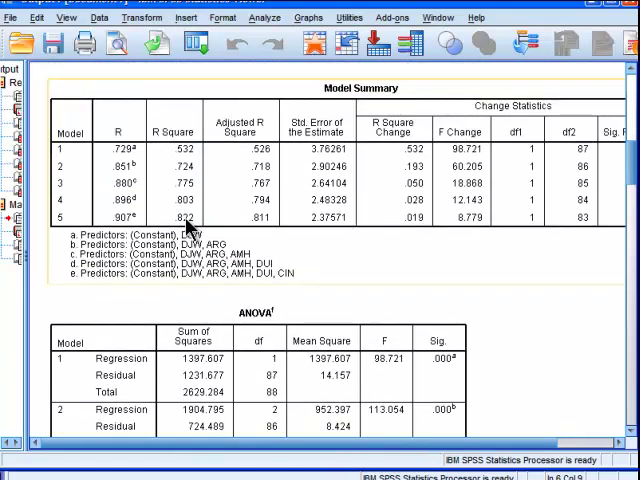
{"action": "scroll", "scroll_direction": "down", "scroll_amount": 3}
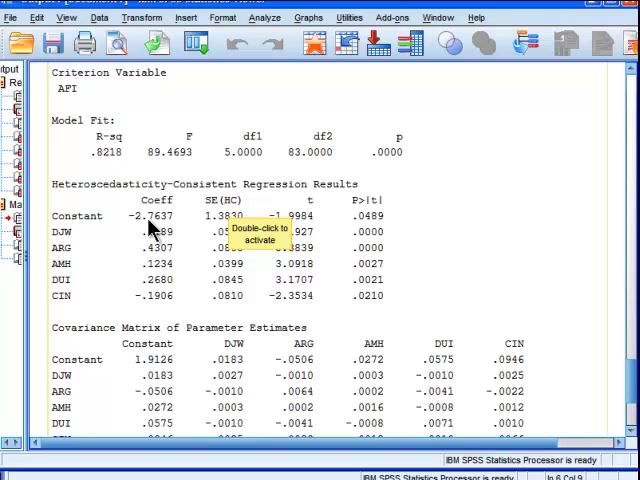
{"action": "mouse_move", "coordinate": [92, 250]}
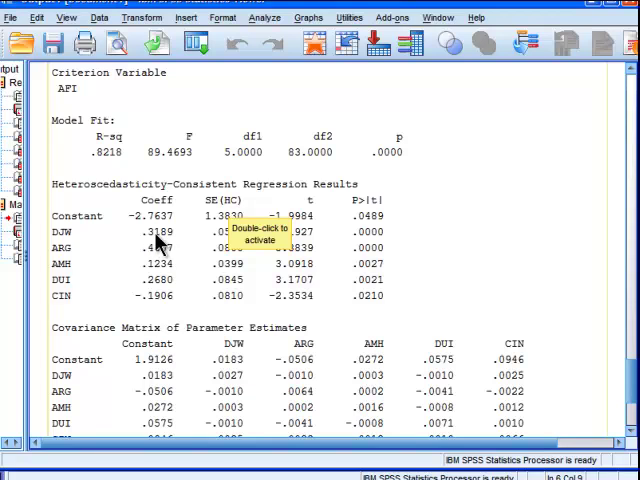
Activate the HCREG text output and scroll to the stepwise model 5 coefficients.
{"action": "double_click", "coordinate": [155, 225]}
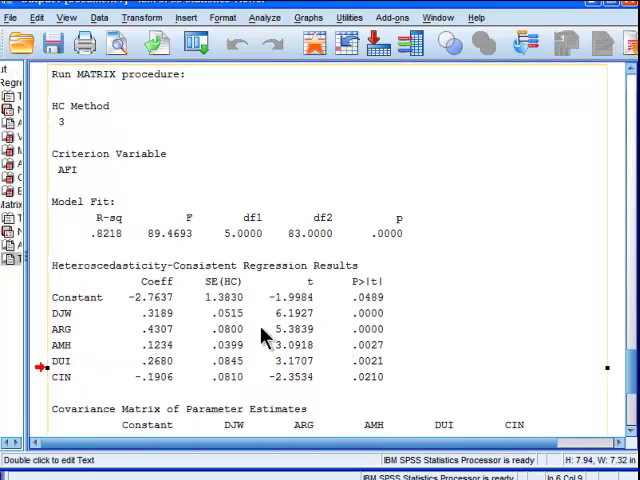
{"action": "mouse_move", "coordinate": [477, 337]}
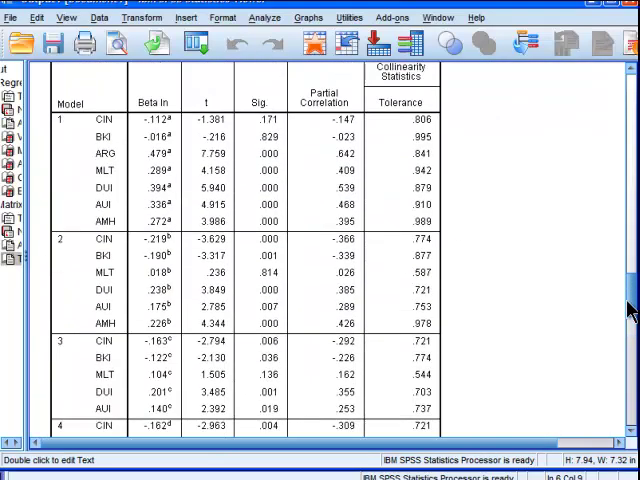
{"action": "scroll", "scroll_direction": "down", "scroll_amount": 3}
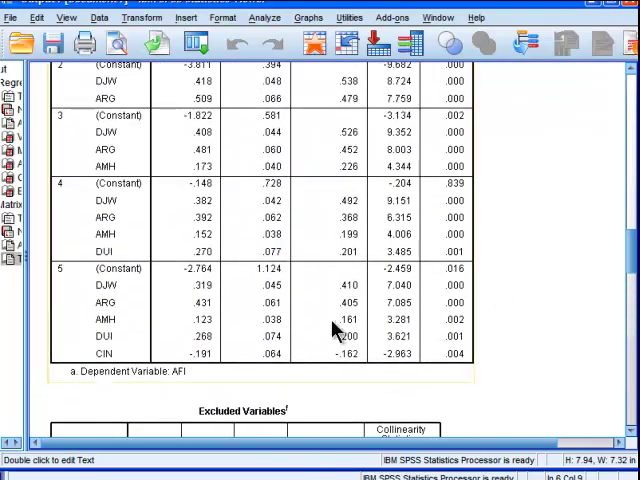
{"action": "mouse_move", "coordinate": [278, 305]}
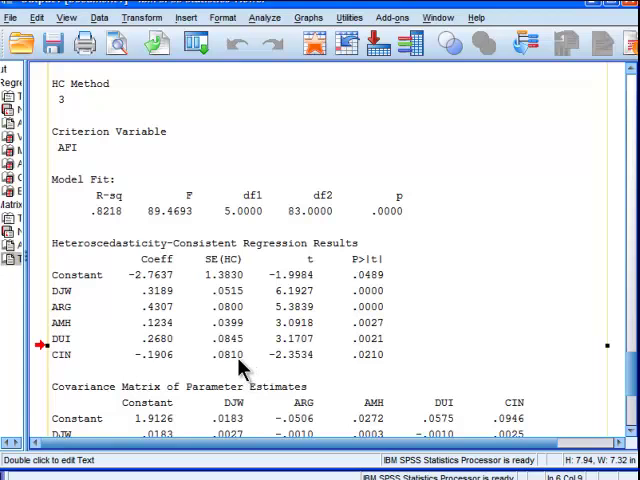
{"action": "mouse_move", "coordinate": [375, 365]}
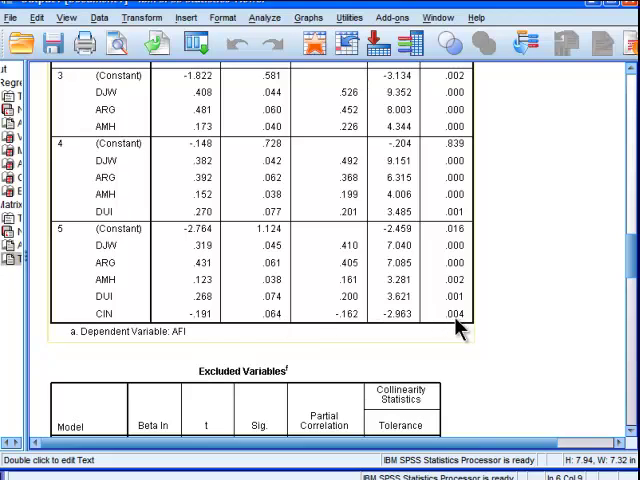
{"action": "mouse_move", "coordinate": [455, 330]}
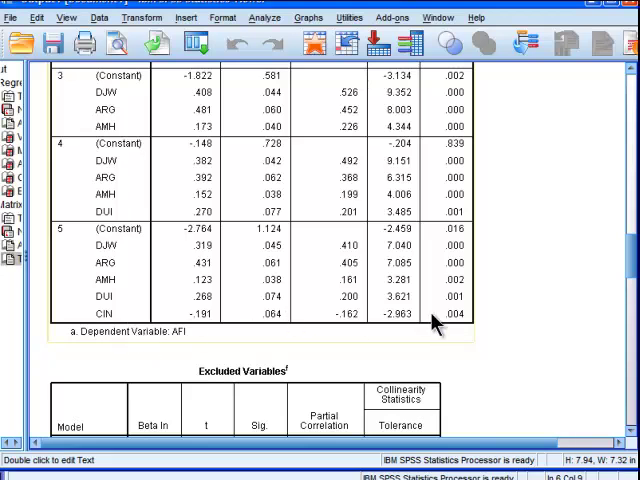
Scroll down to the HC3 robust regression results for AFI.
{"action": "scroll", "scroll_direction": "down", "scroll_amount": 3}
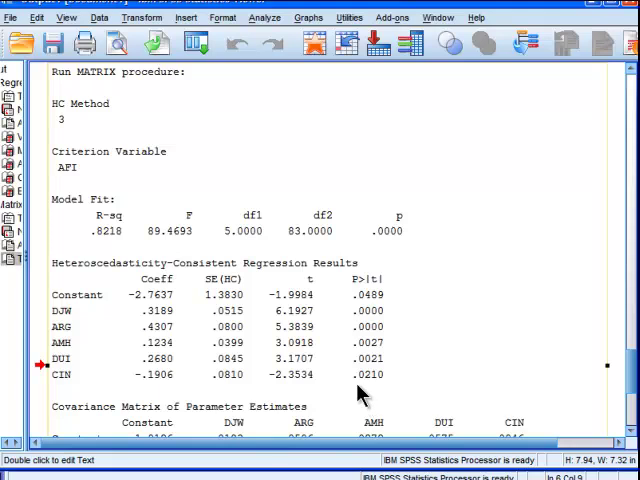
{"action": "mouse_move", "coordinate": [365, 390]}
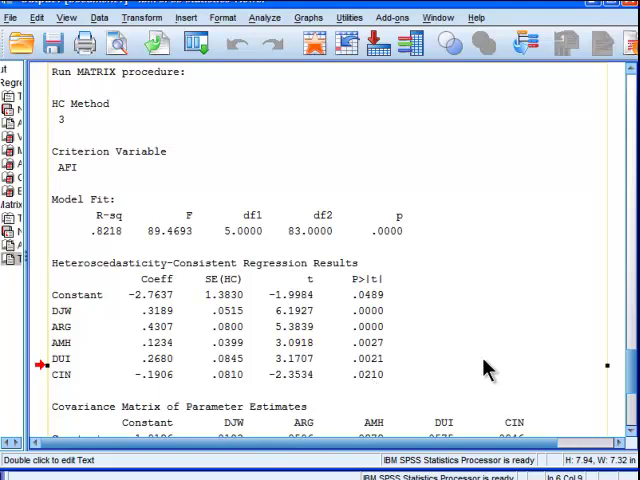
{"action": "mouse_move", "coordinate": [600, 318]}
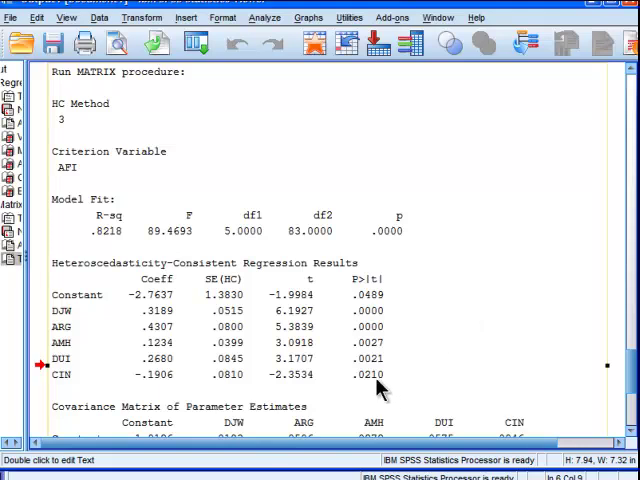
{"action": "mouse_move", "coordinate": [378, 383]}
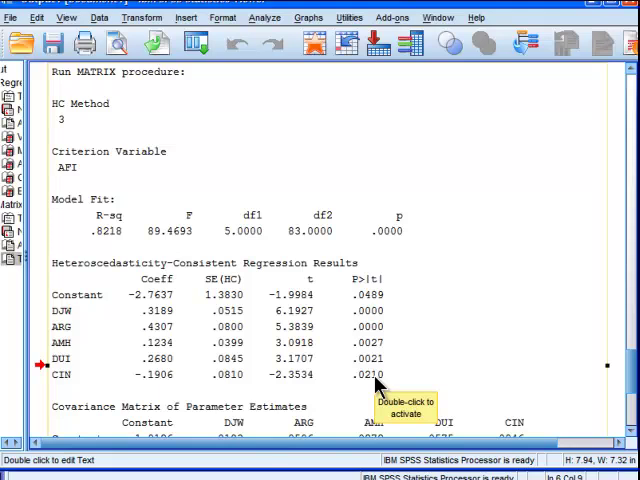
{"action": "mouse_move", "coordinate": [378, 385]}
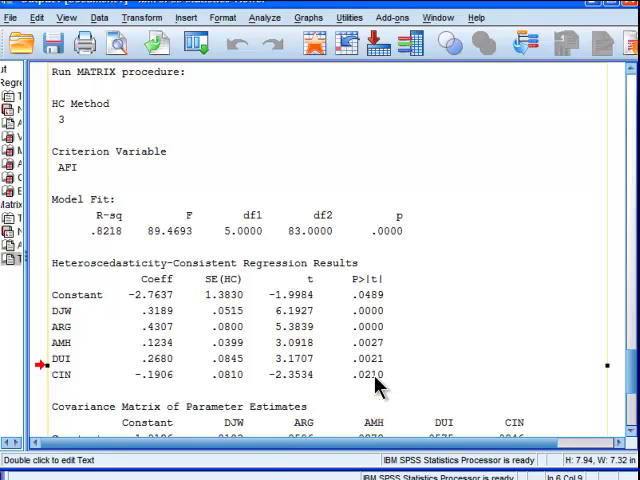